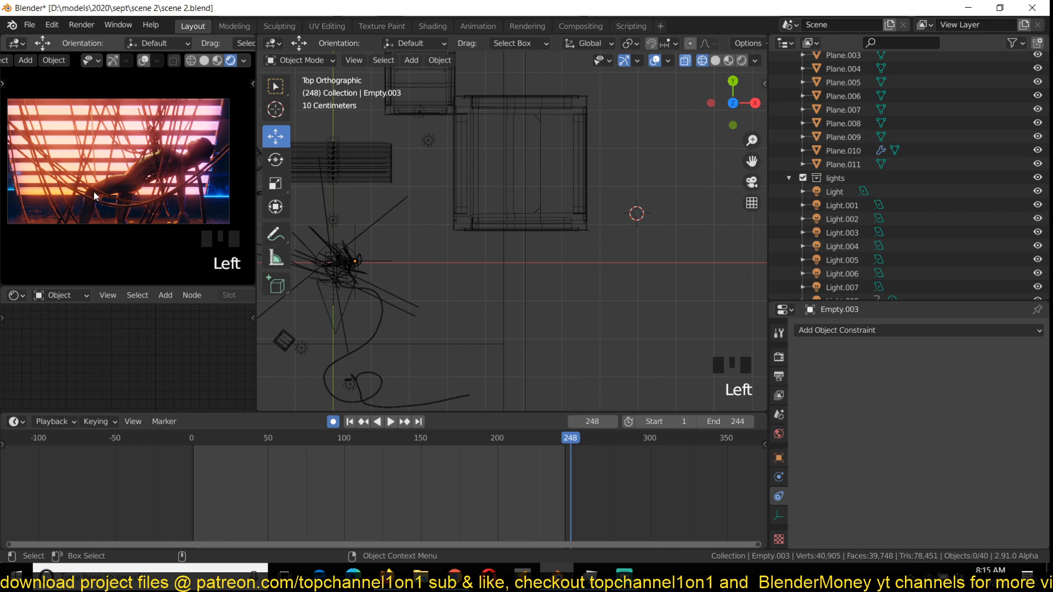
# Step: Add a Bézier curve, rotate it 90° about X, and set its handles to Automatic
pyautogui.press('grave')
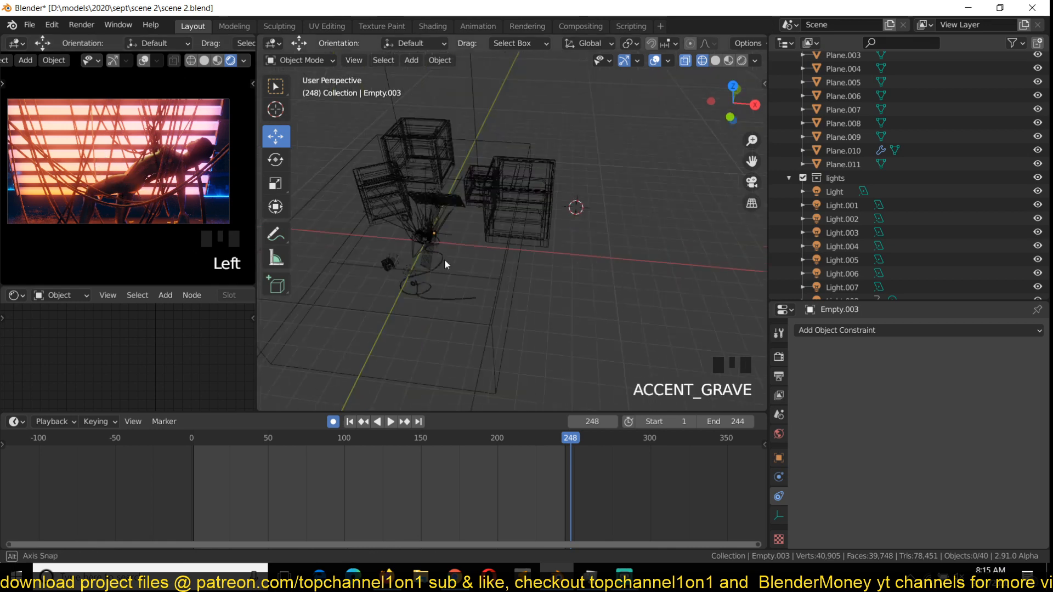
pyautogui.scroll(3)
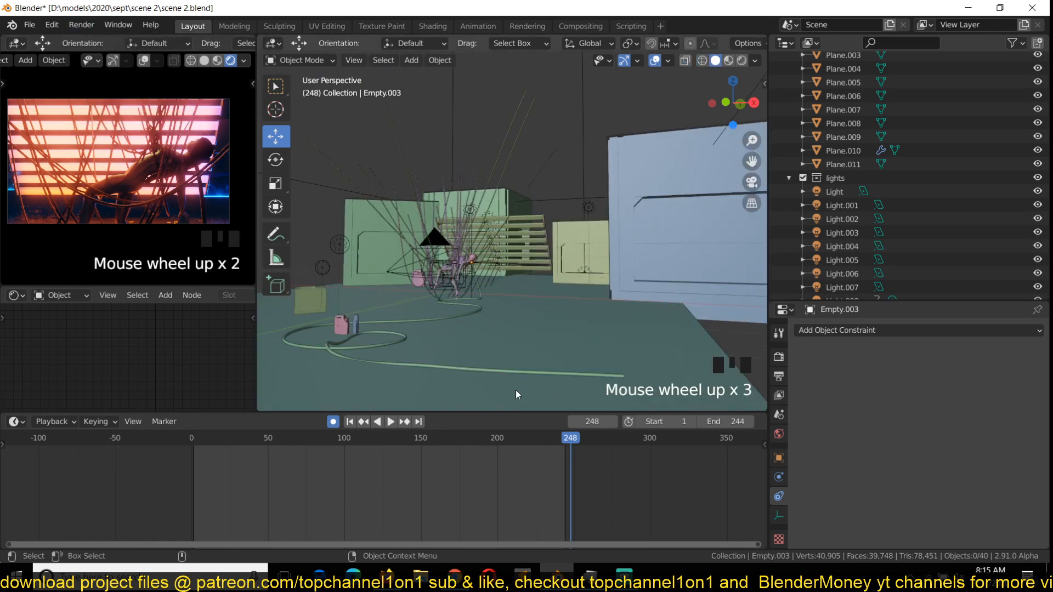
pyautogui.scroll(3)
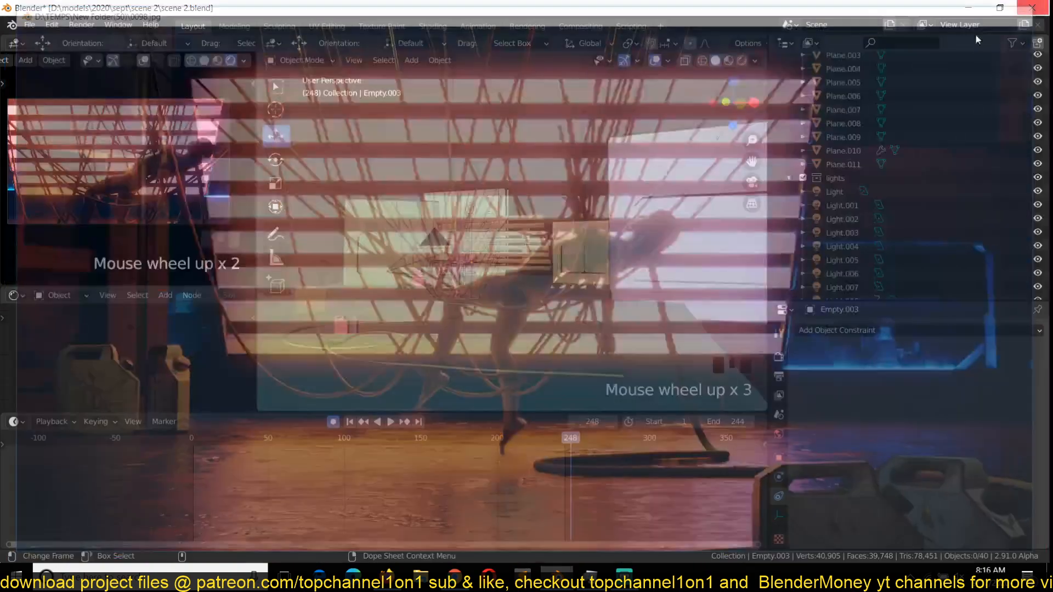
pyautogui.scroll(3)
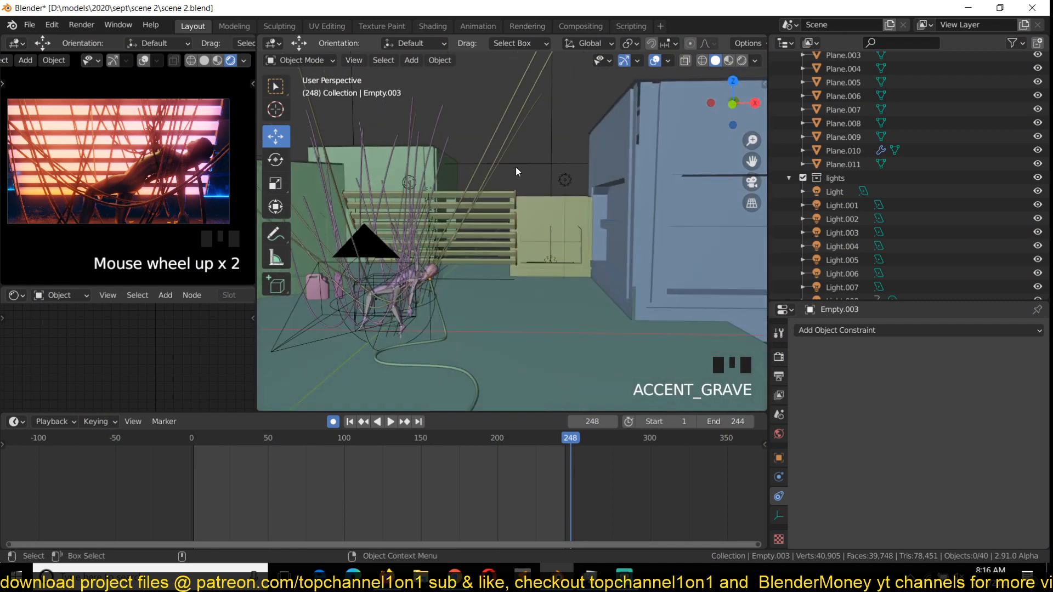
pyautogui.scroll(-3)
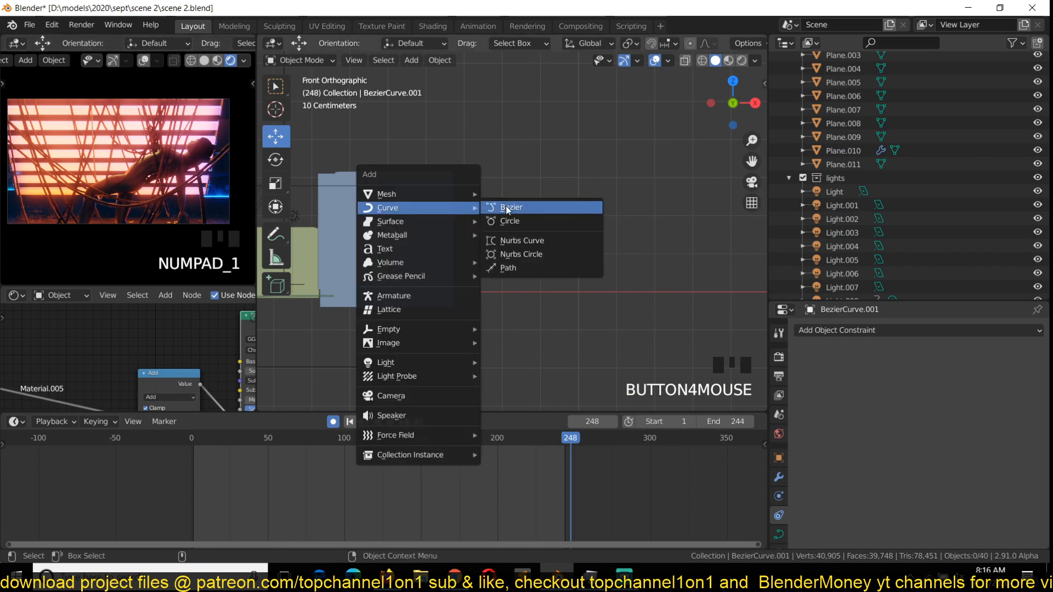
pyautogui.click(511, 207)
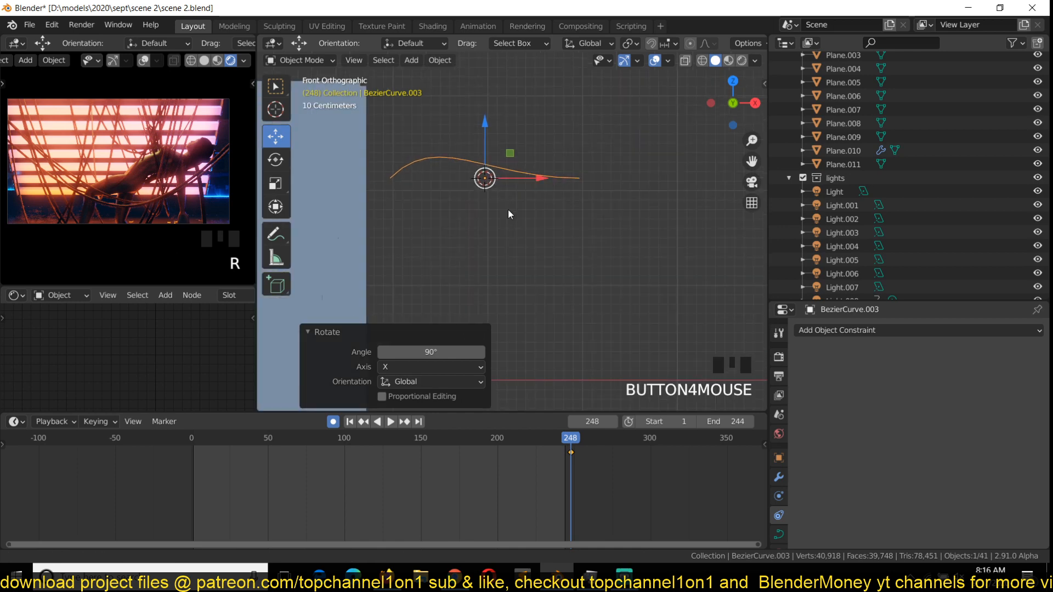
pyautogui.press('Tab')
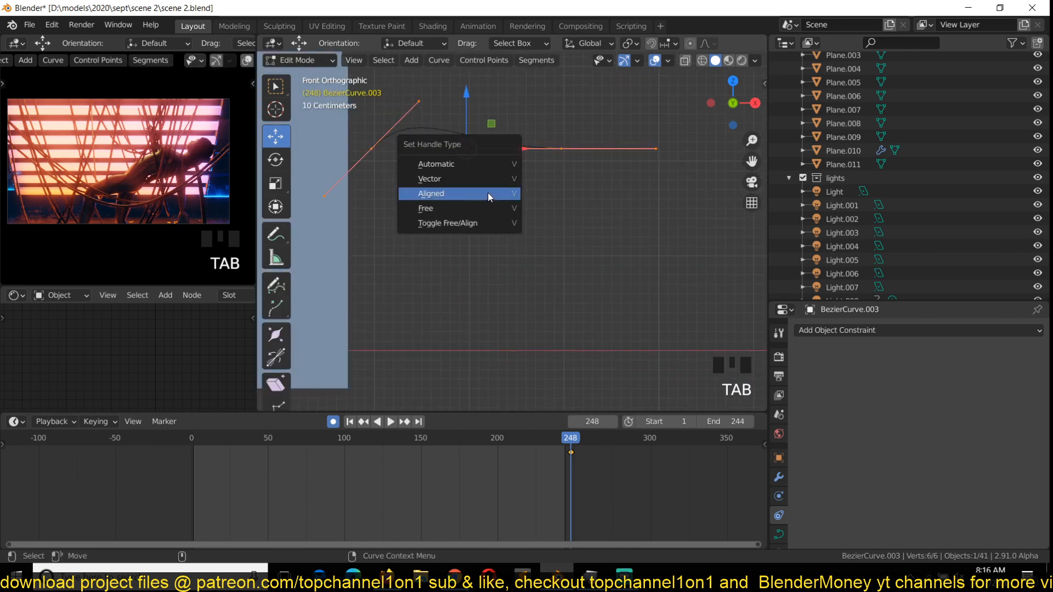
pyautogui.click(431, 194)
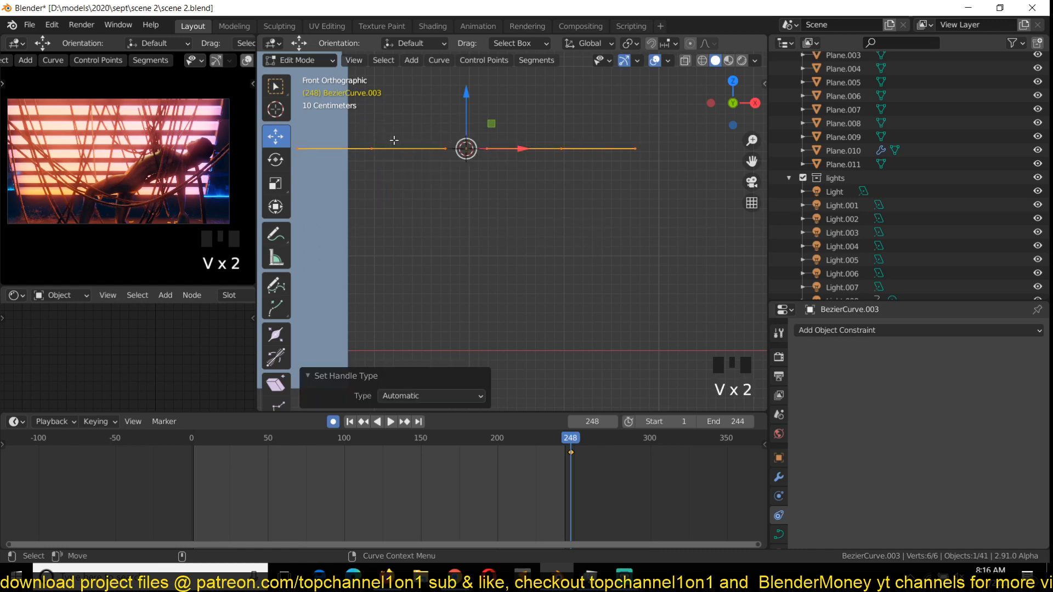
# Step: Move an end point down, add a vertex on the right, and adjust the points into a U
pyautogui.press('Tab')
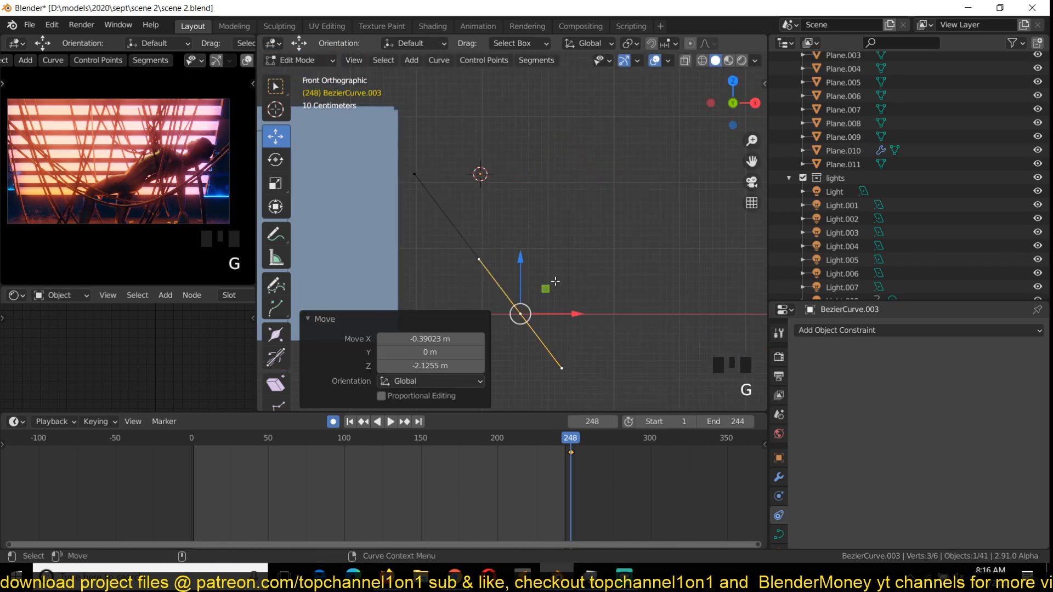
pyautogui.rightClick(650, 173)
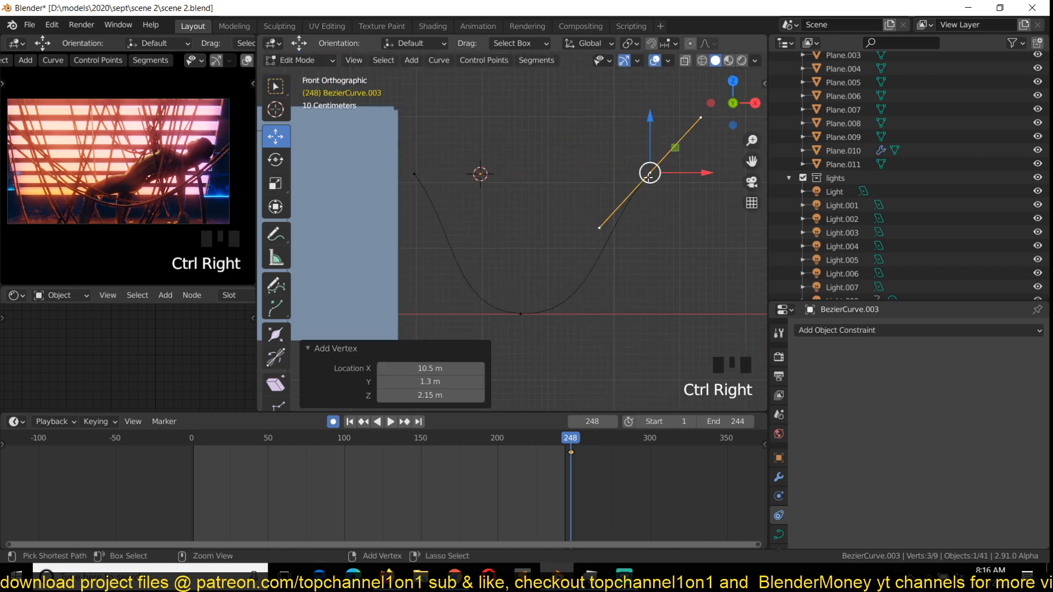
pyautogui.press('g')
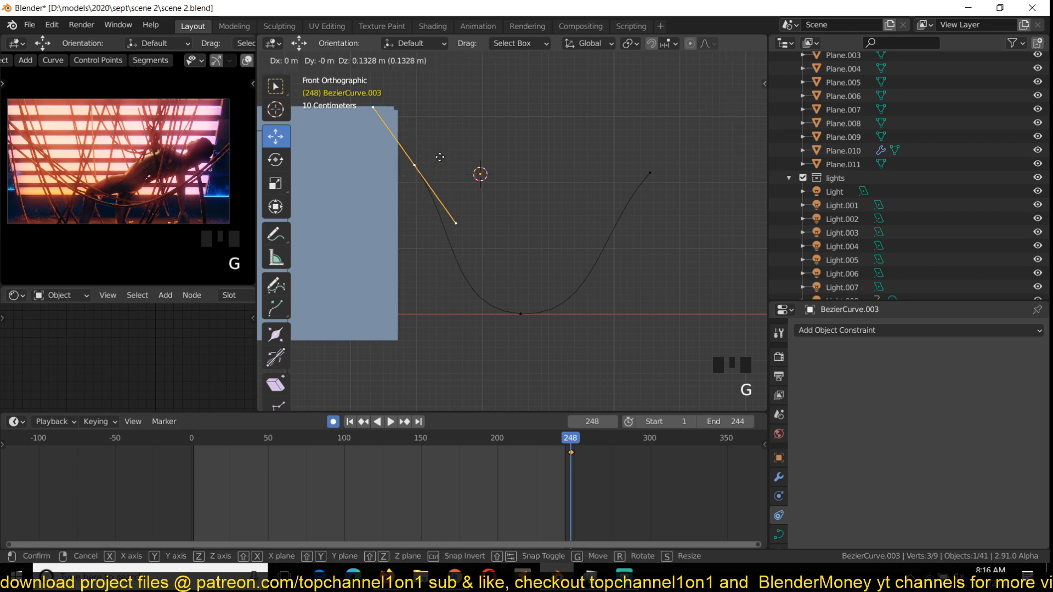
pyautogui.press('Tab')
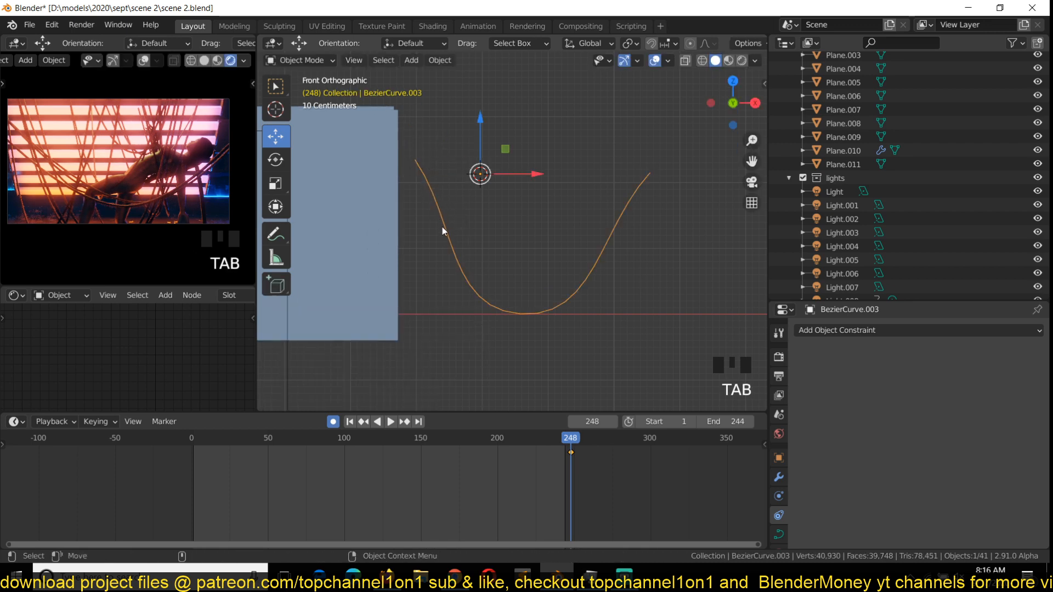
pyautogui.moveTo(407, 158)
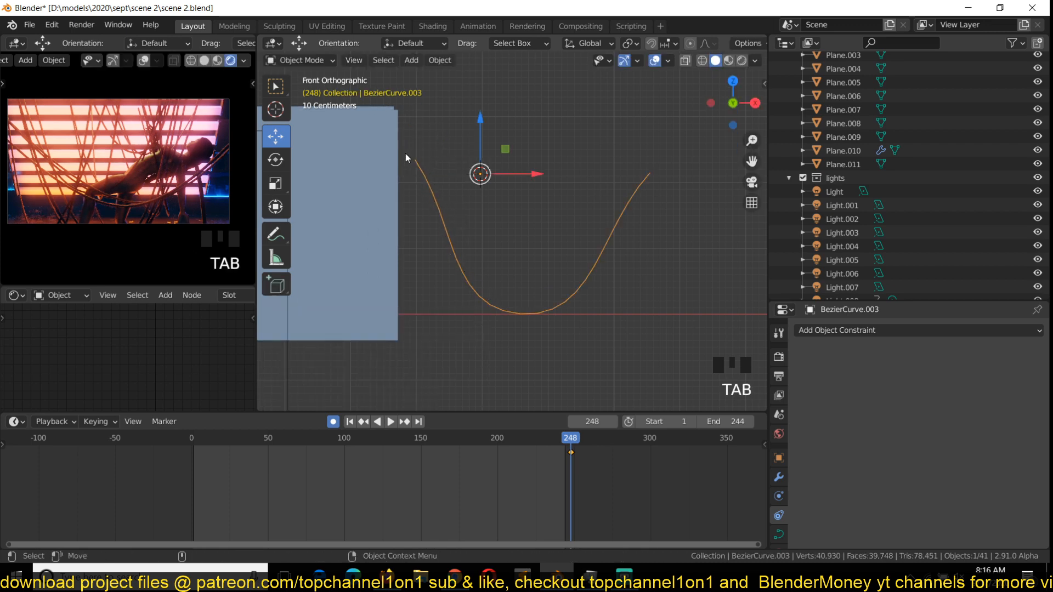
pyautogui.moveTo(434, 178)
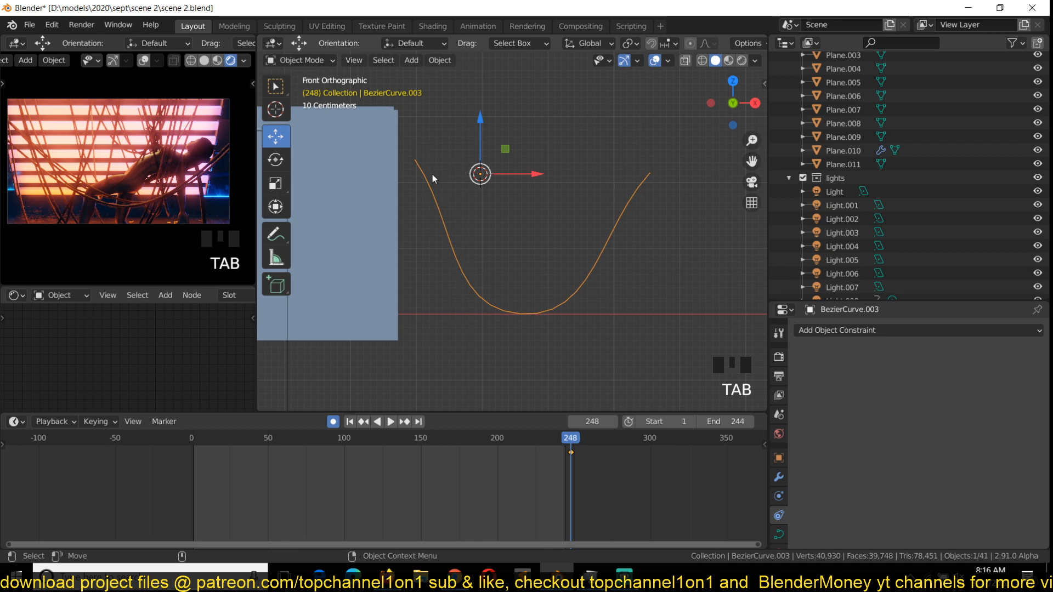
pyautogui.moveTo(450, 218)
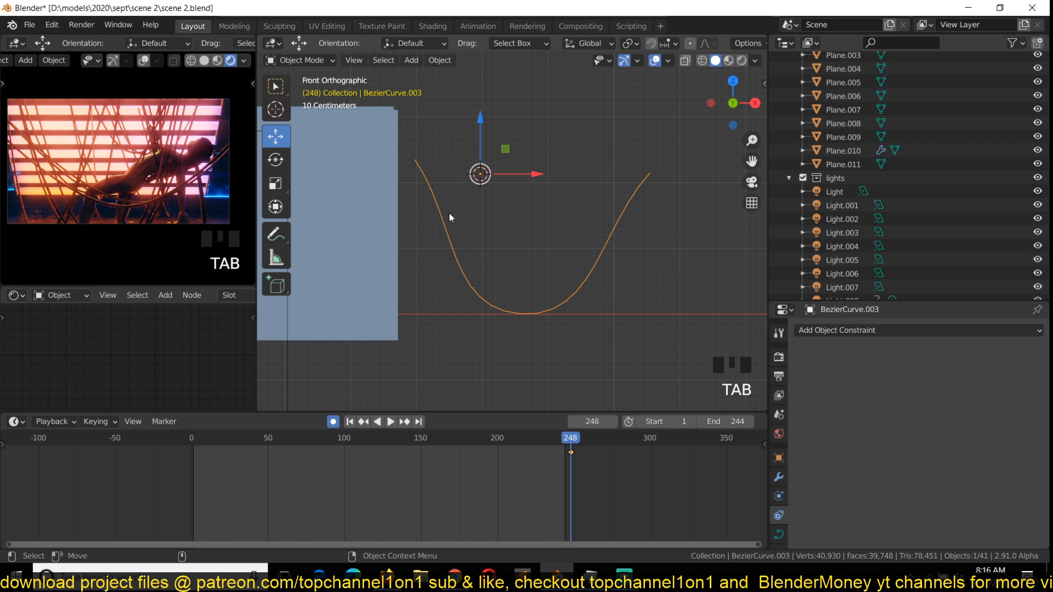
pyautogui.moveTo(537, 323)
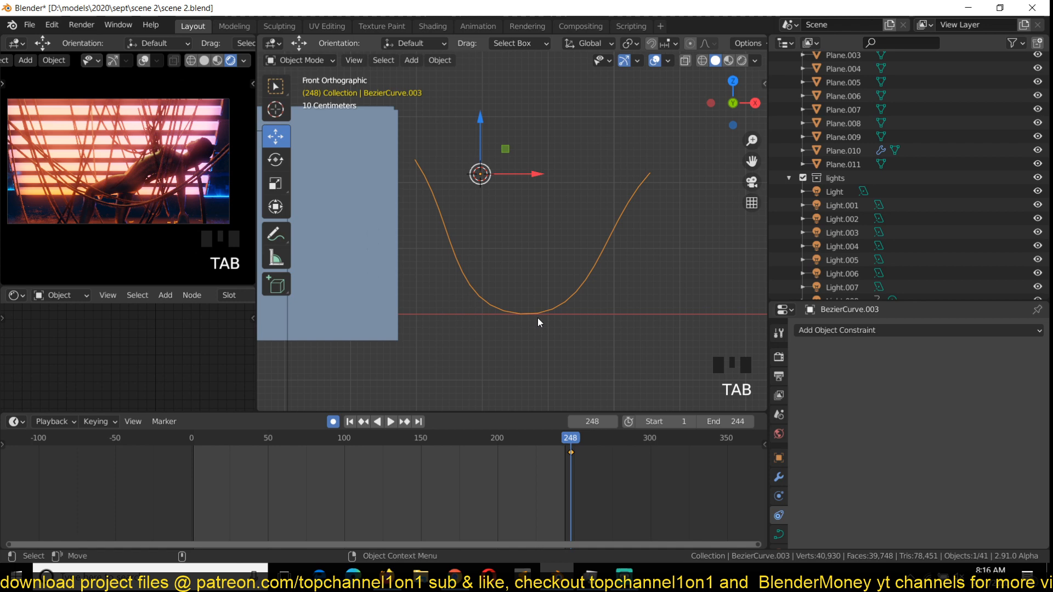
pyautogui.moveTo(497, 289)
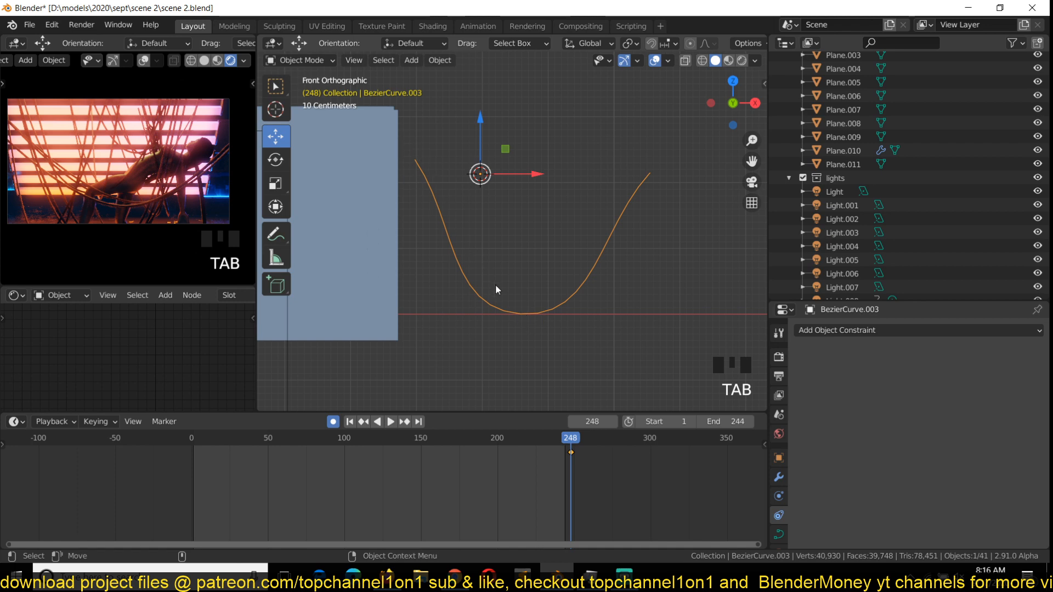
pyautogui.moveTo(533, 324)
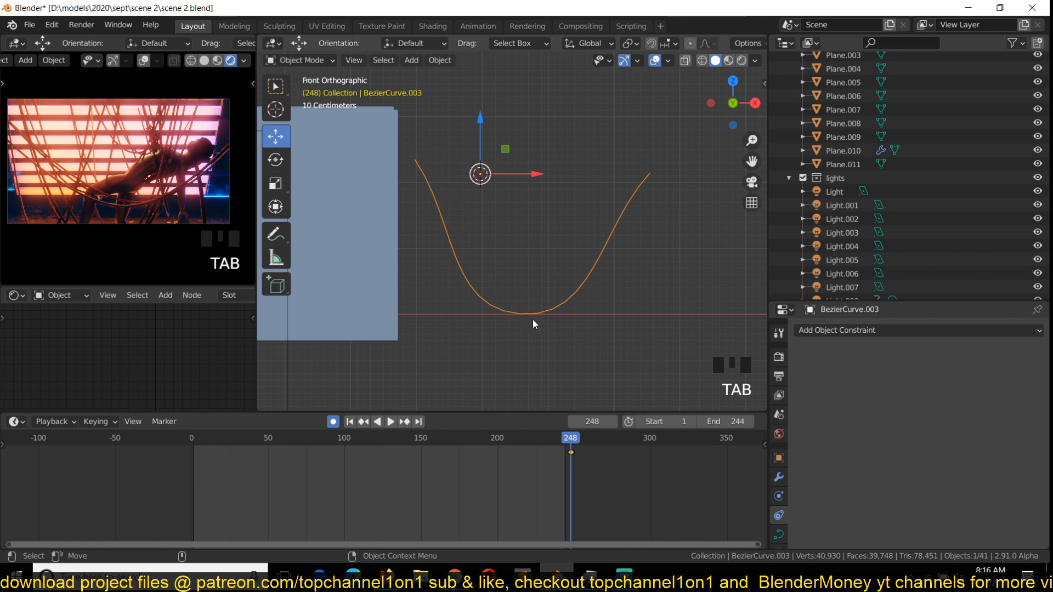
pyautogui.moveTo(481, 249)
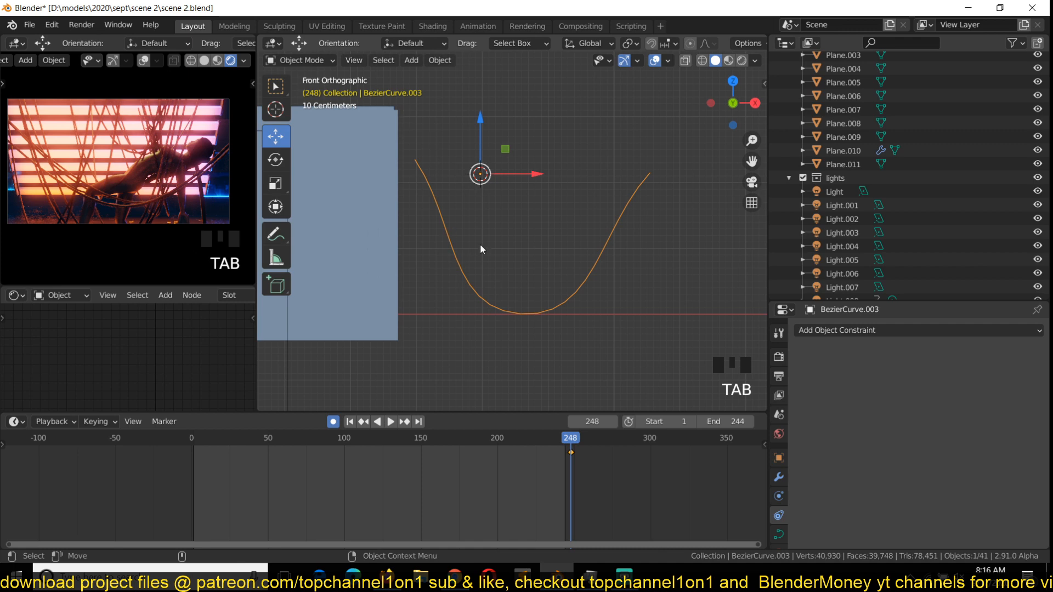
pyautogui.press('Tab')
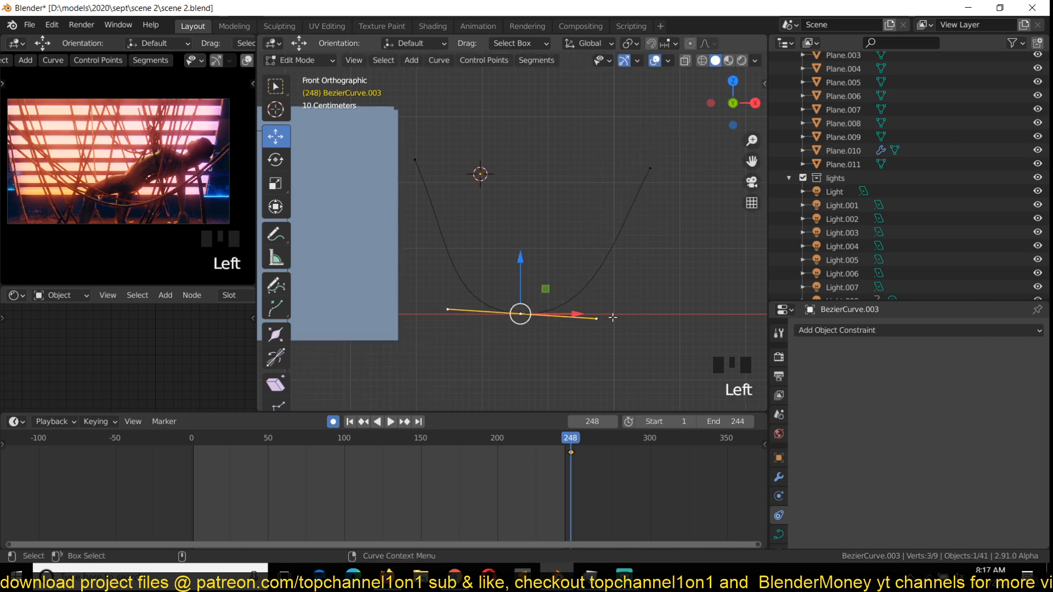
# Step: Scale the bottom point's handles for a rounder base and raise the right end
pyautogui.press('s')
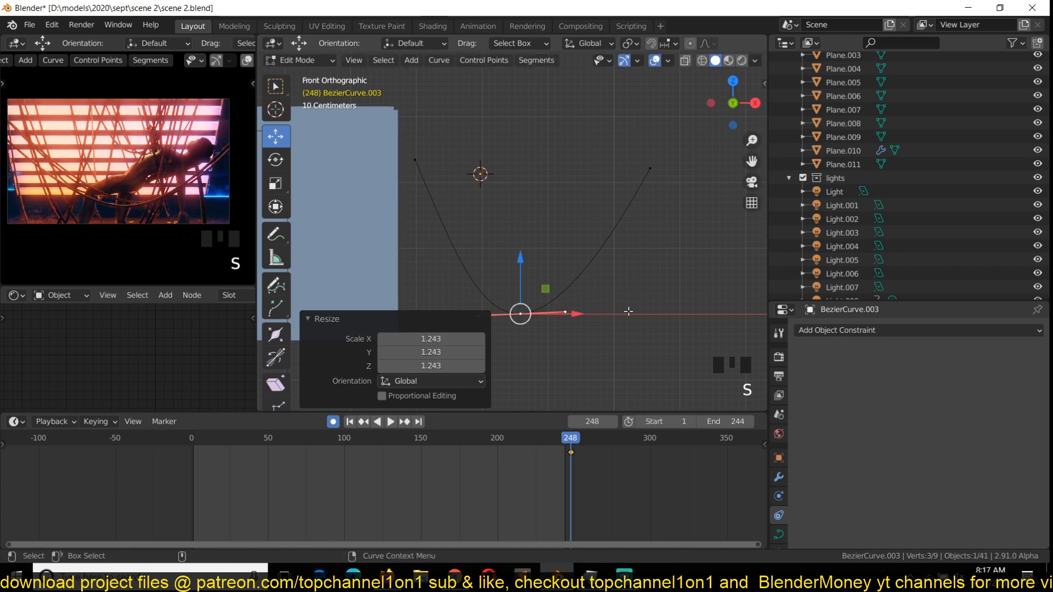
pyautogui.press('r')
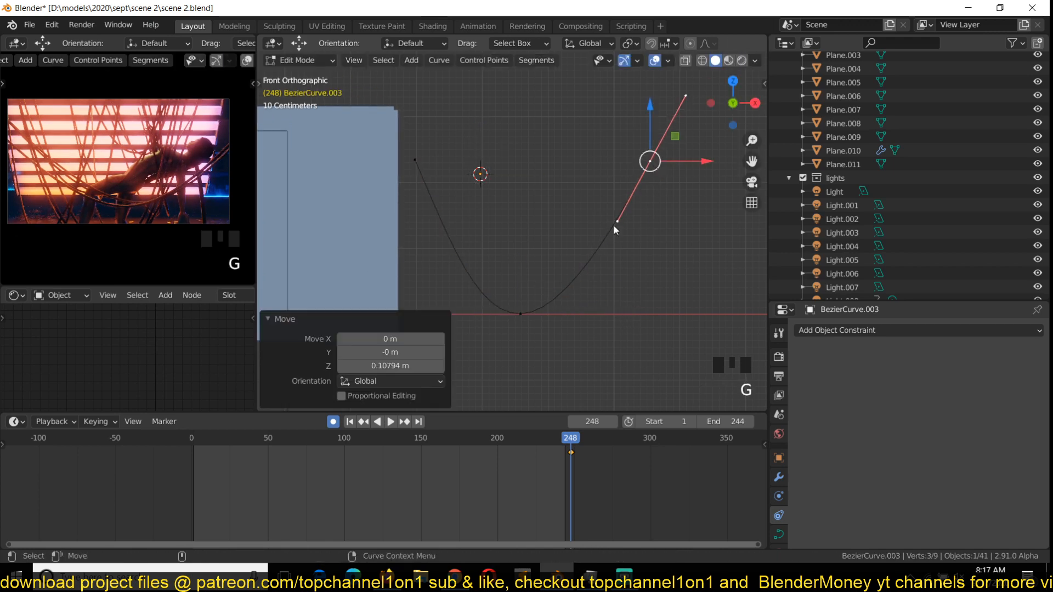
pyautogui.press('Tab')
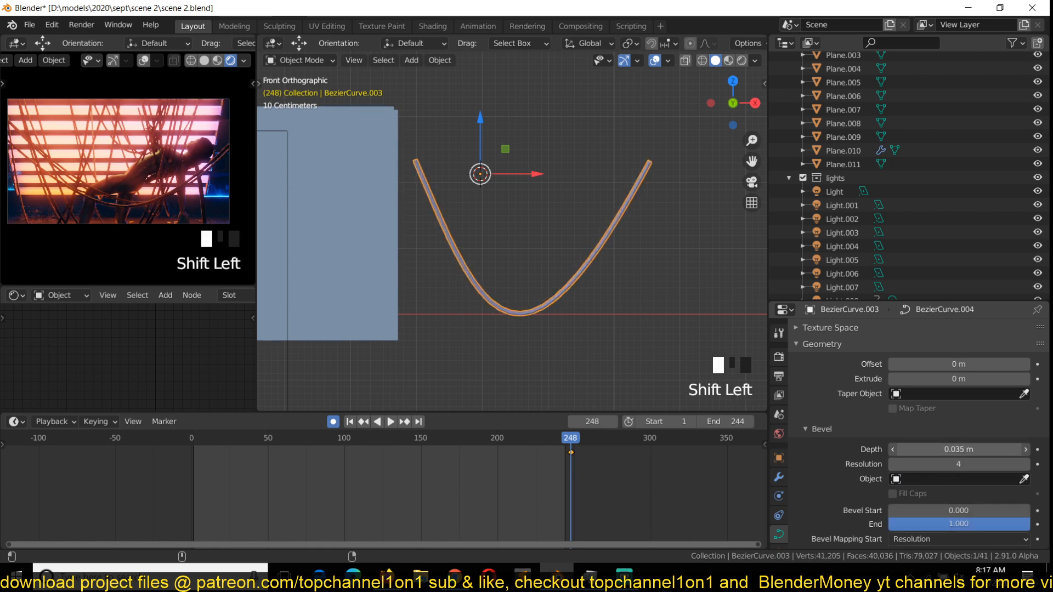
# Step: Thin the rope's bevel depth to about 0.028 m and start duplicating the spline
pyautogui.press('Tab')
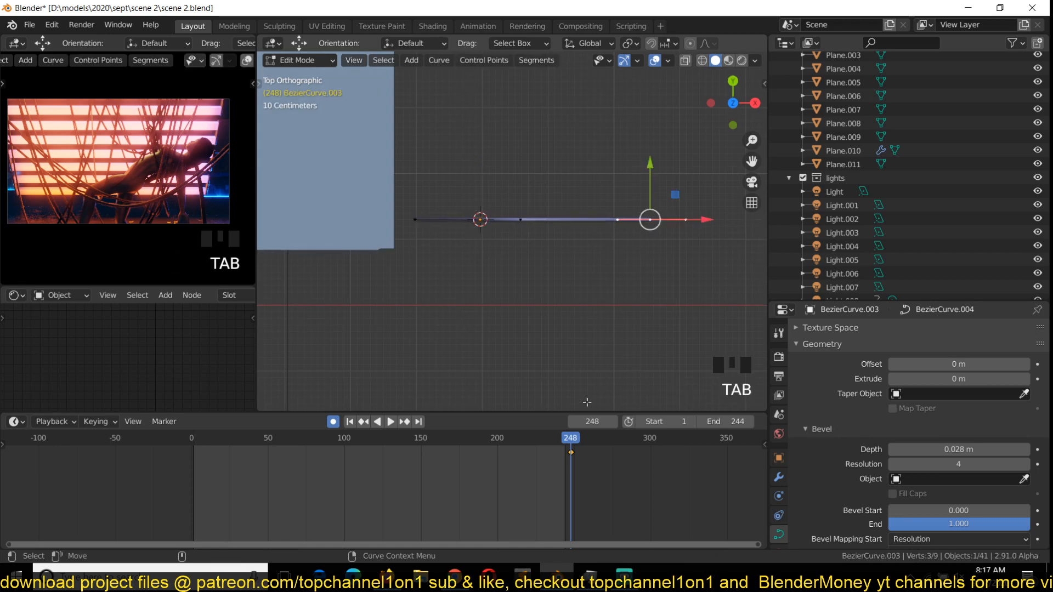
pyautogui.press('shift+d')
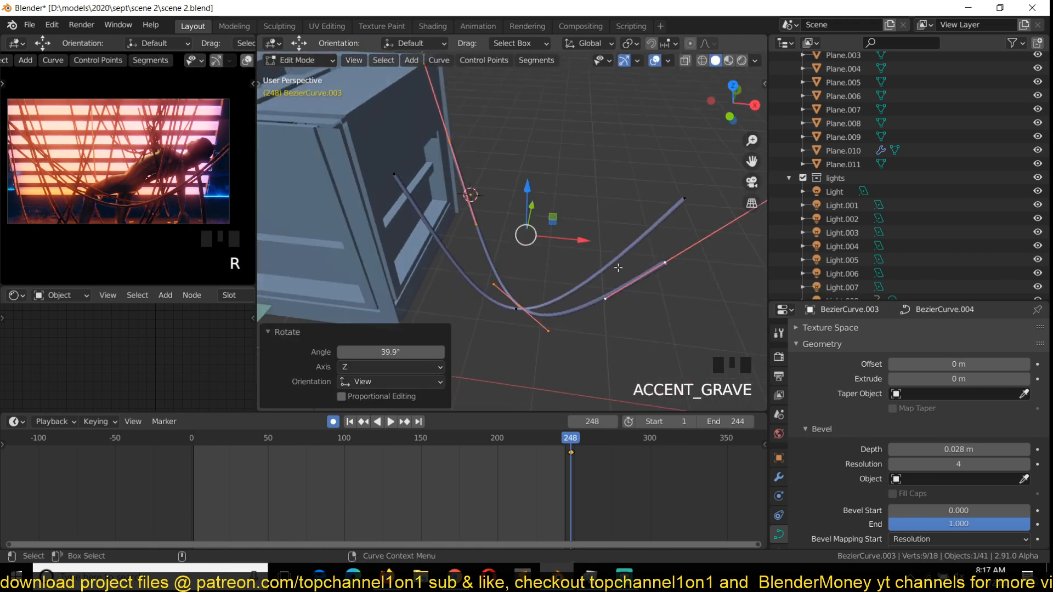
# Step: Duplicate and rotate rope splines into about six strands, scaling one up by about 1.25
pyautogui.press('shift+d')
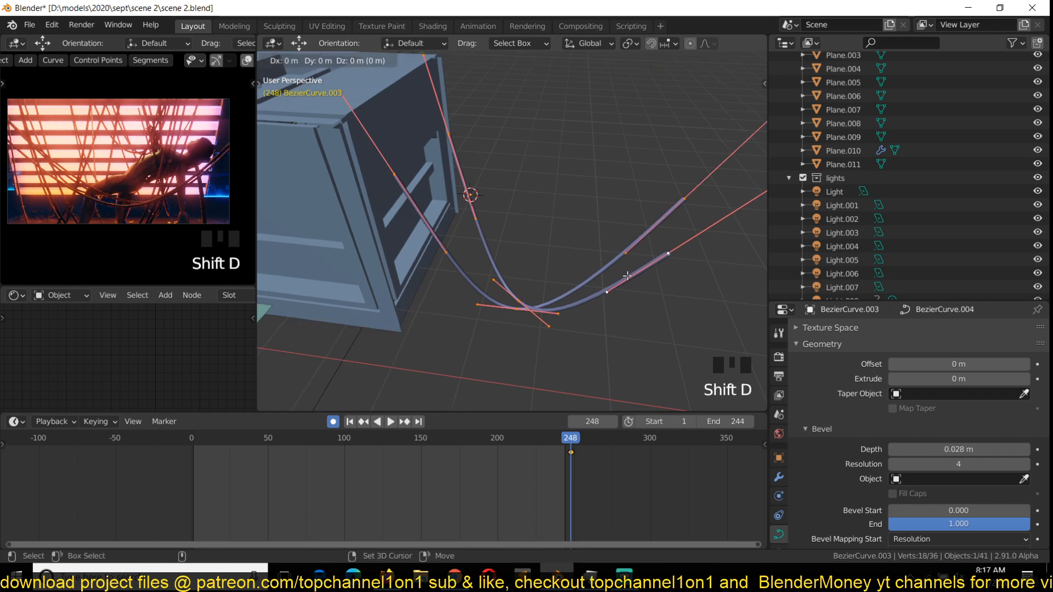
pyautogui.press('r')
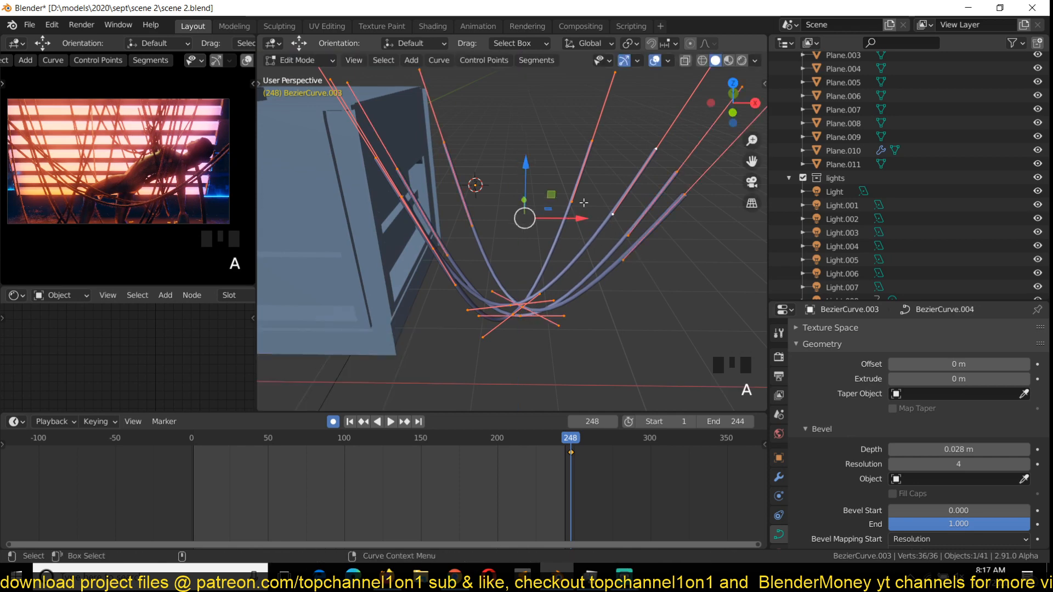
pyautogui.press('ctrl+l')
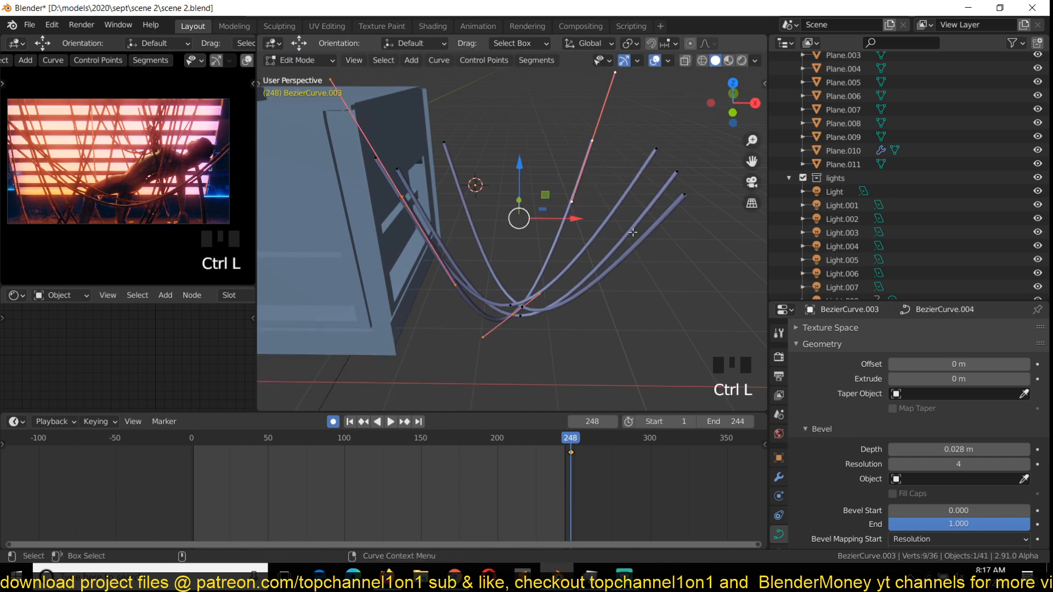
pyautogui.press('s')
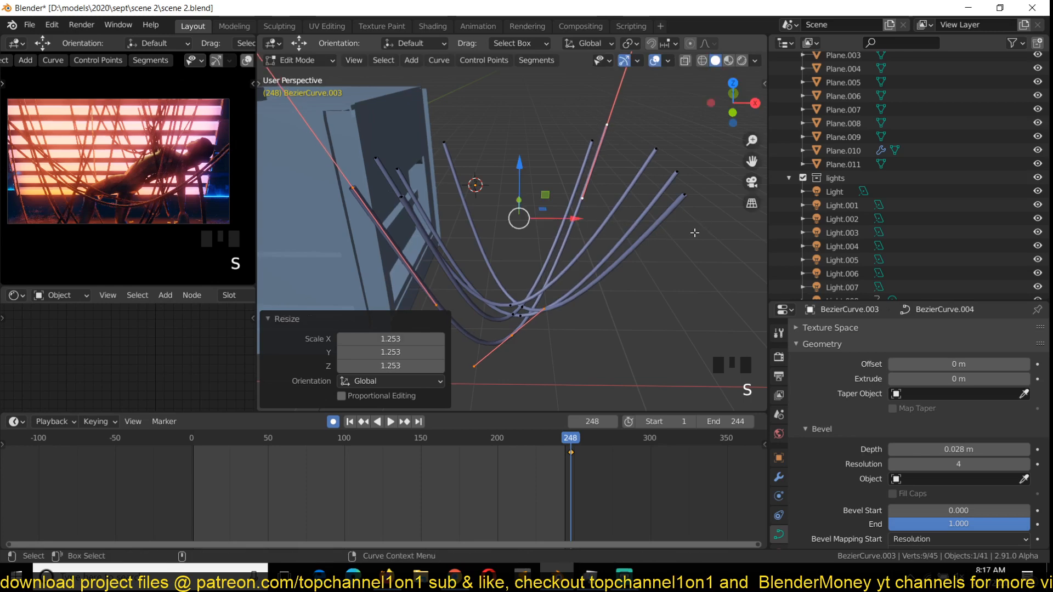
pyautogui.press('Tab')
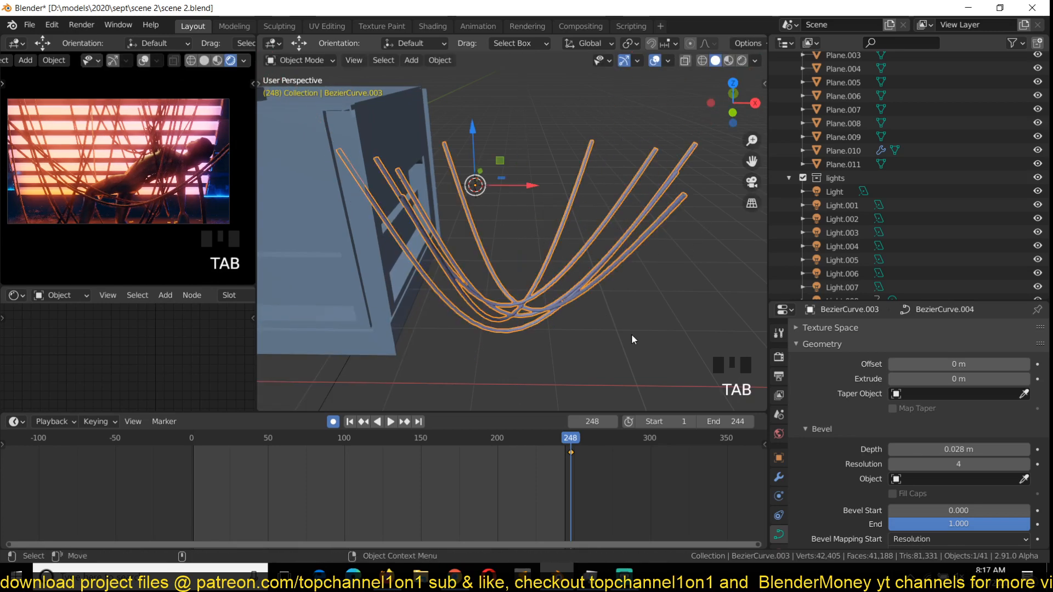
# Step: Duplicate a rope spline and scale the copy into a smaller, narrower U
pyautogui.press('shift+d')
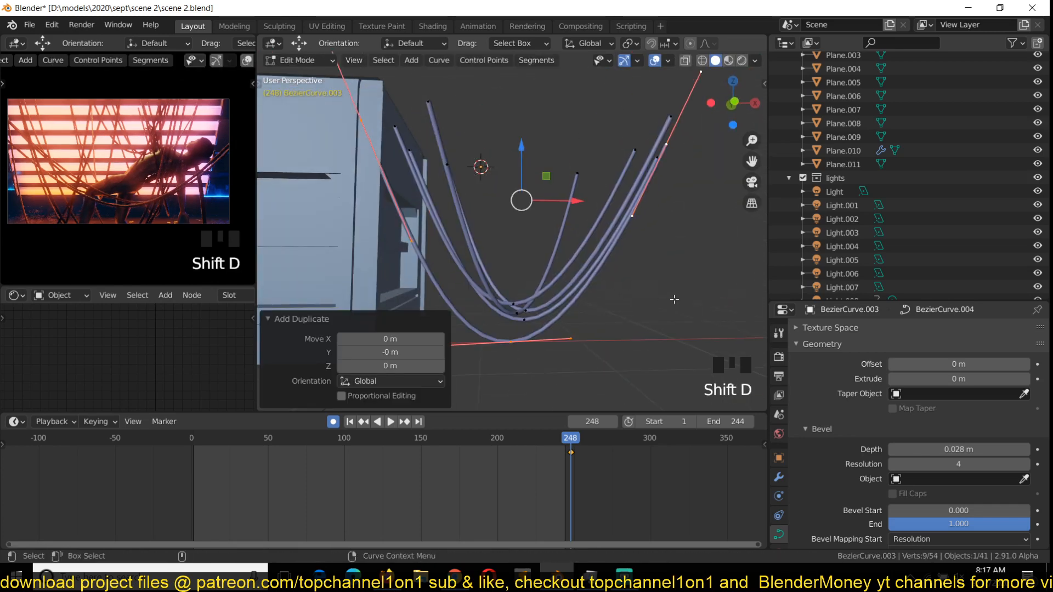
pyautogui.press('s')
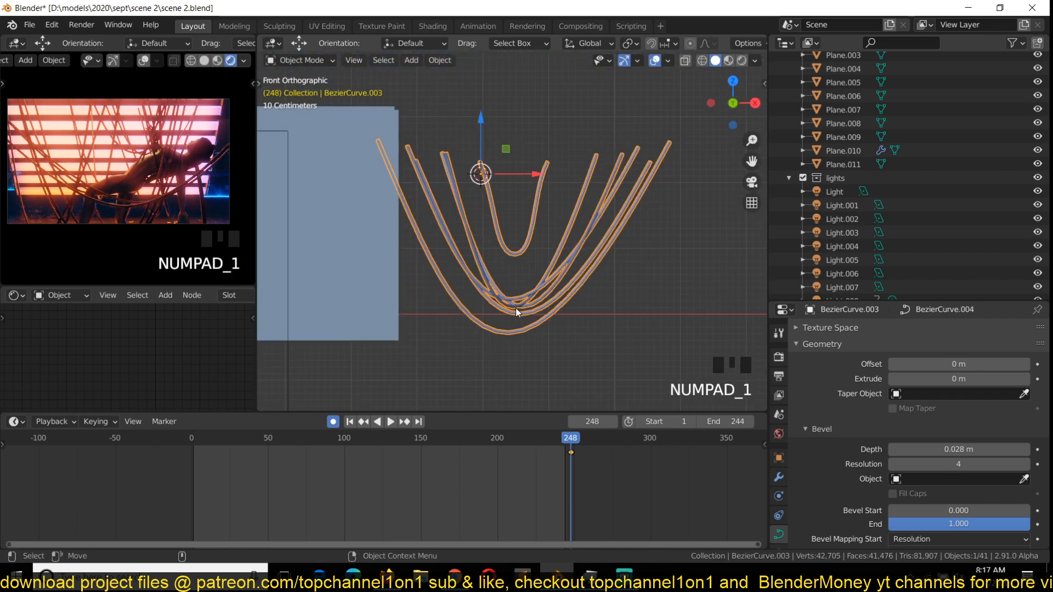
# Step: Place a Plain Axes empty at the ropes' base, checking its position from front and top views
pyautogui.press('Tab')
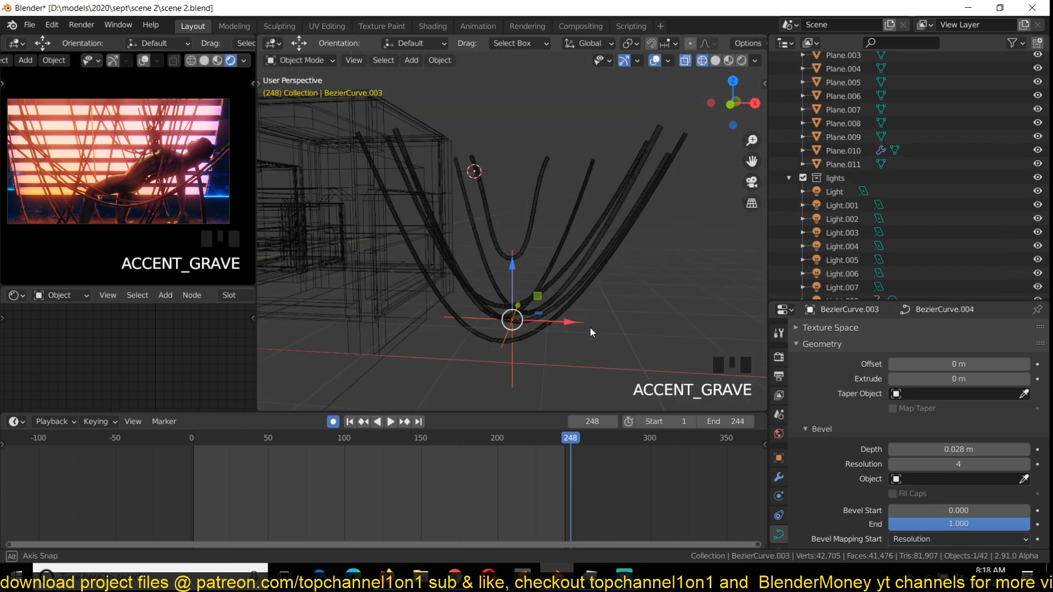
pyautogui.press('g')
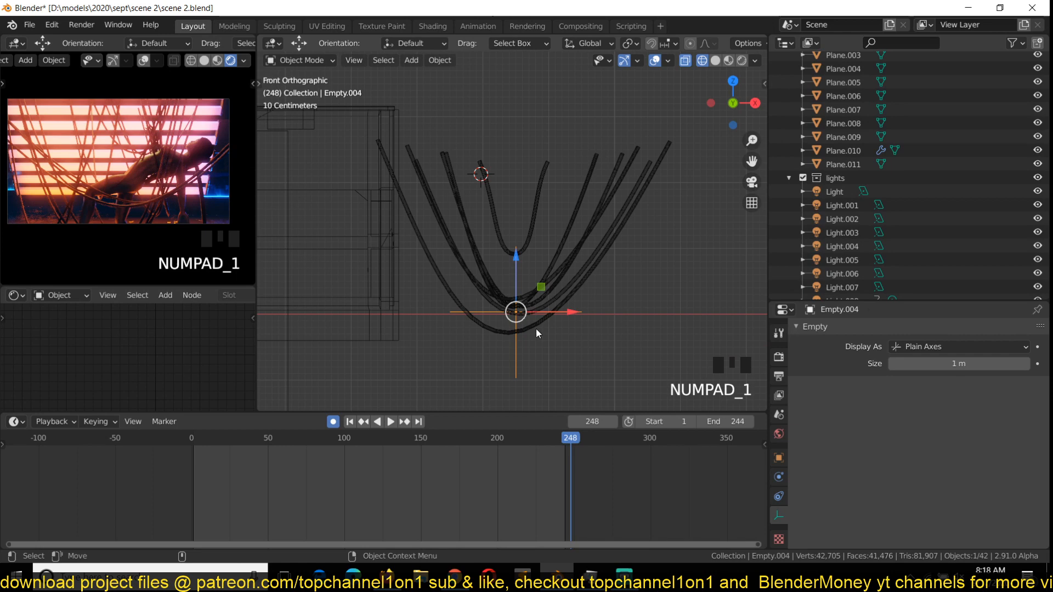
pyautogui.moveTo(670, 99)
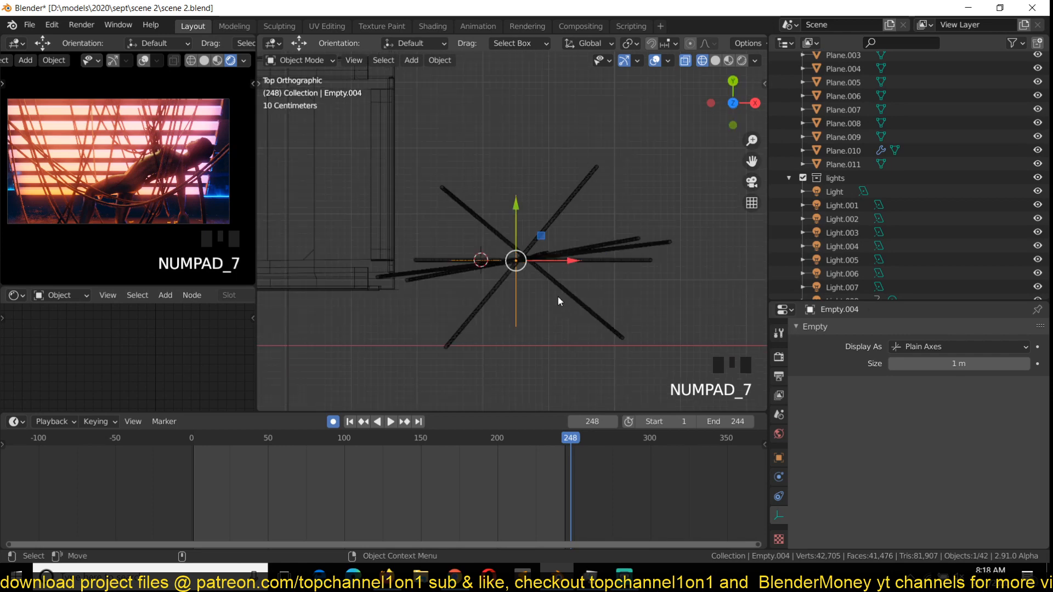
pyautogui.press('shift+Right')
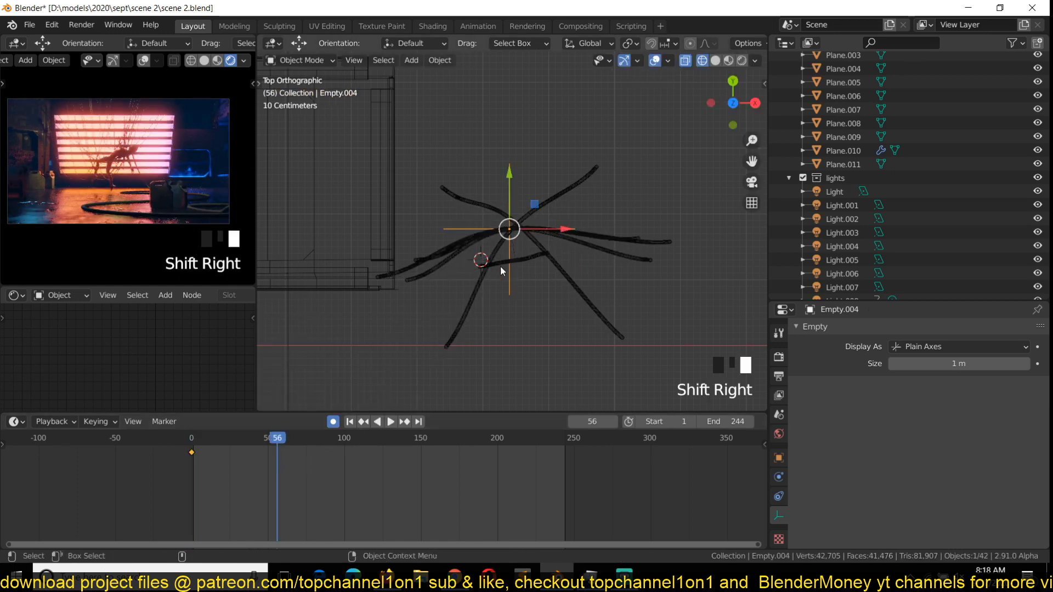
# Step: Move and keyframe Empty.004 at several frames, then play back the swaying ropes
pyautogui.press('g')
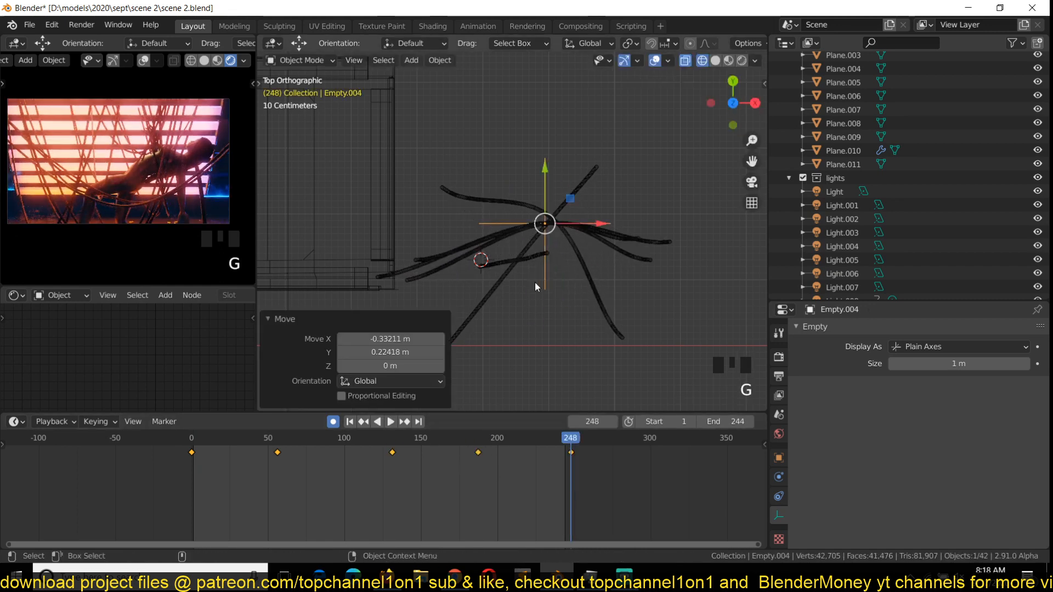
pyautogui.press('space')
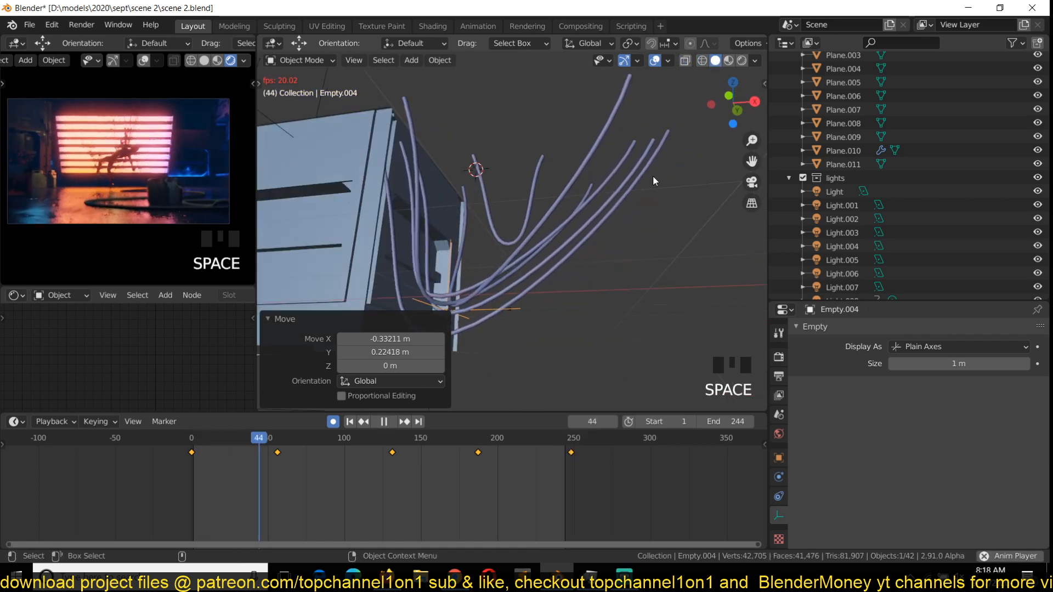
pyautogui.click(384, 421)
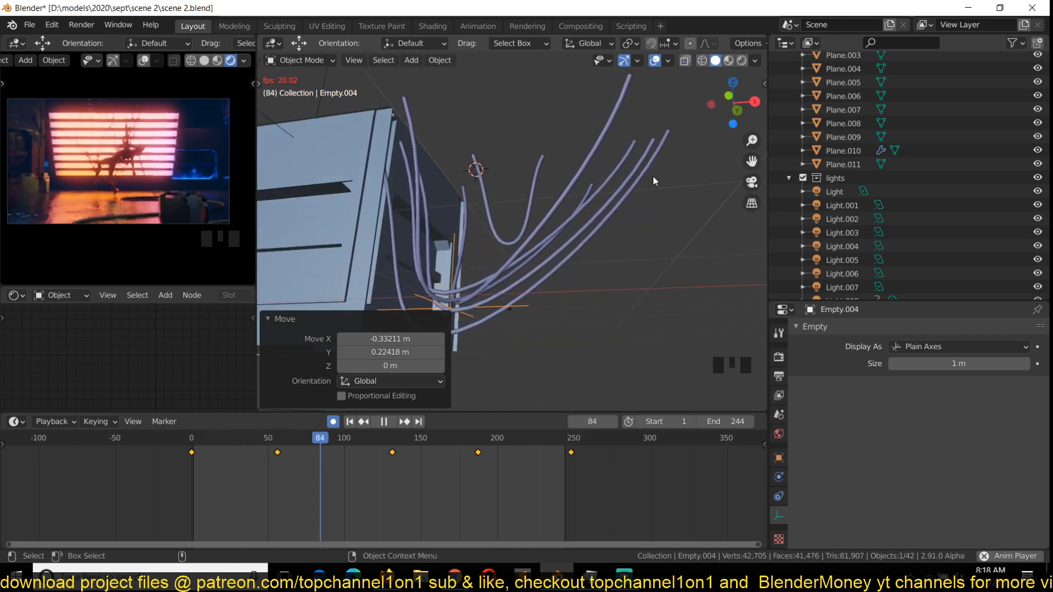
# Step: Select all rope control points, set their handles to Vector, and orbit to inspect
pyautogui.press('space')
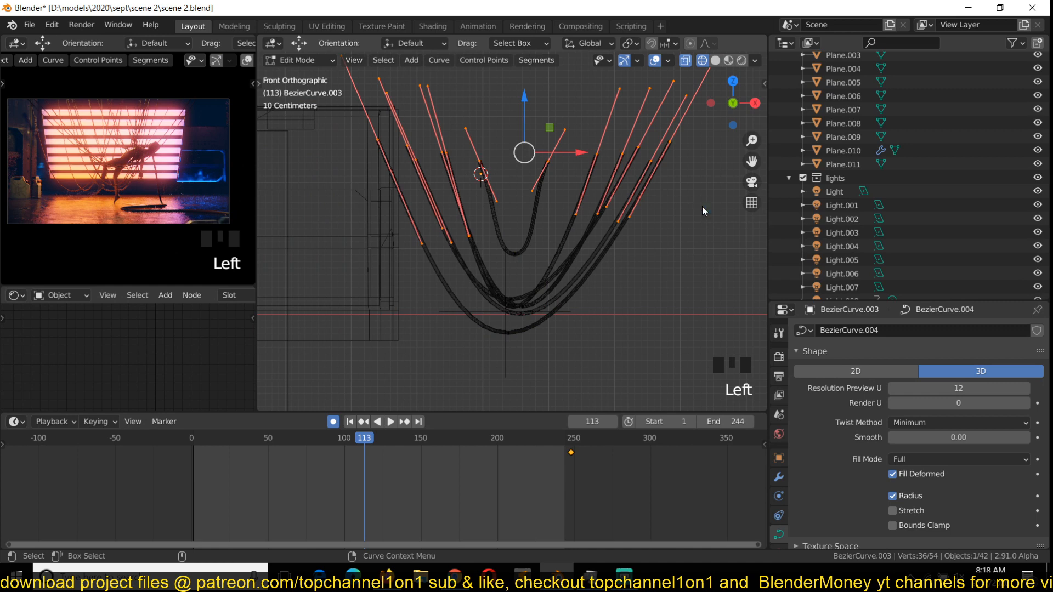
pyautogui.press('v')
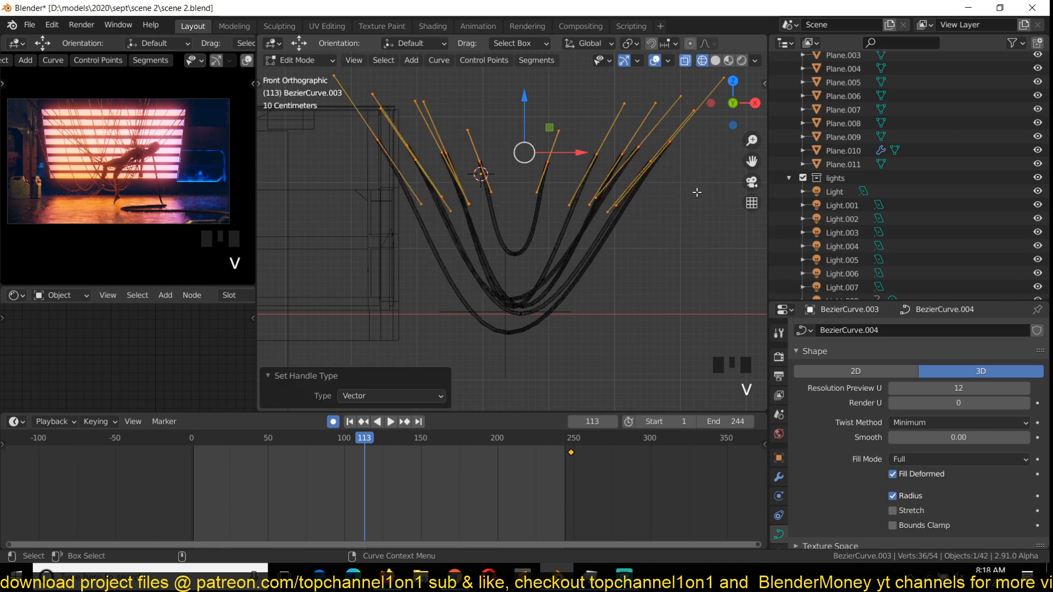
pyautogui.press('space')
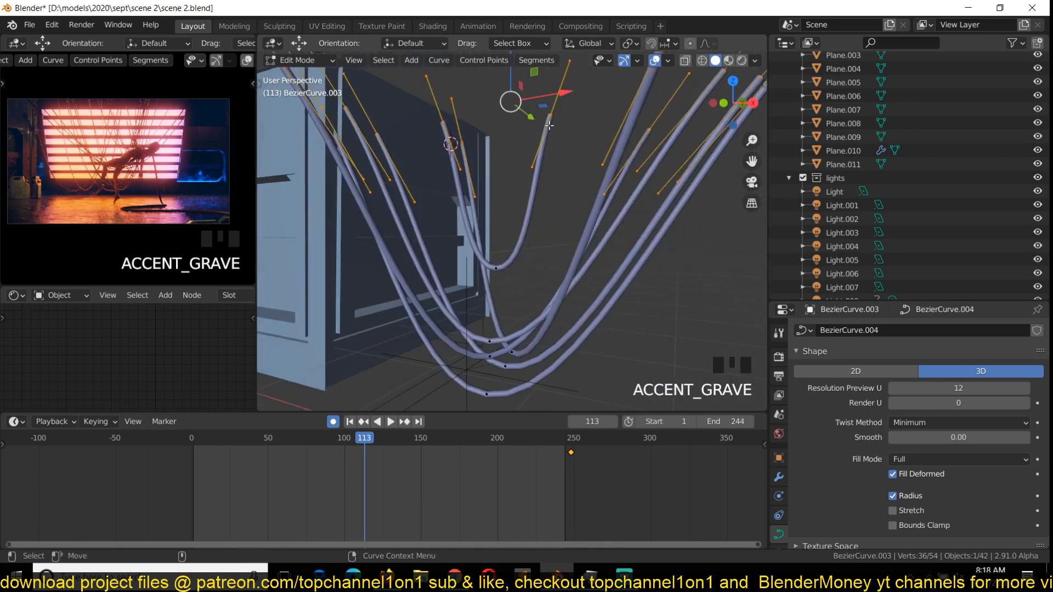
# Step: Duplicate the character mesh and armature from top view and move the copy onto the ropes
pyautogui.press('x')
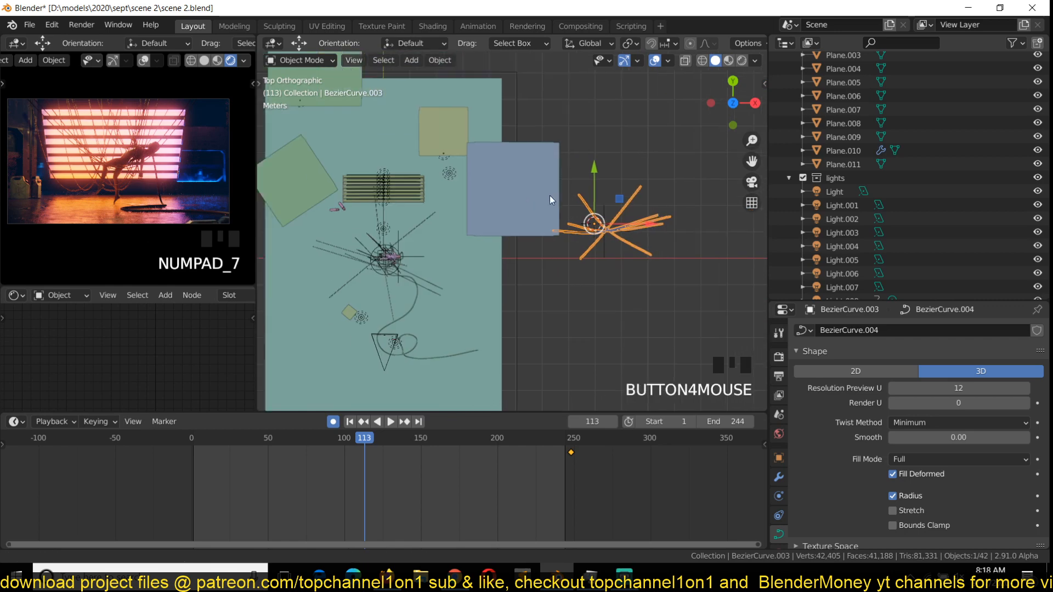
pyautogui.scroll(3)
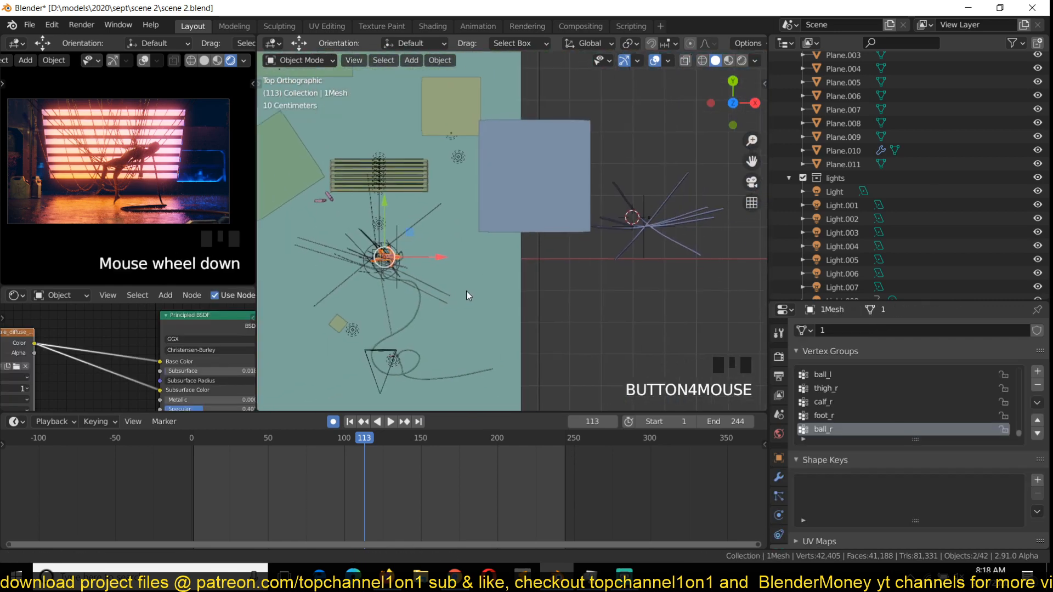
pyautogui.press('shift+d')
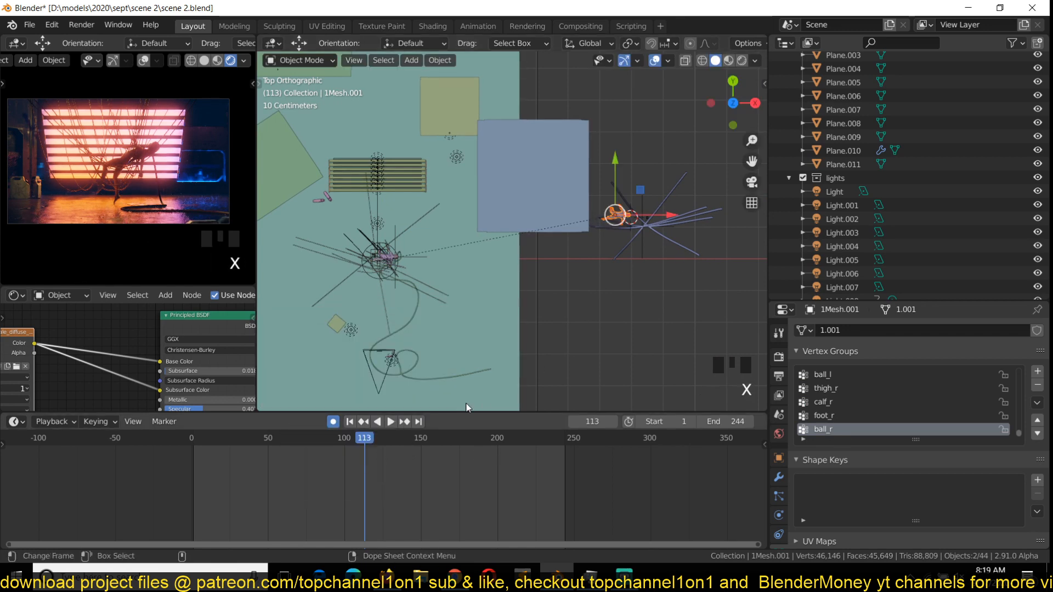
pyautogui.scroll(3)
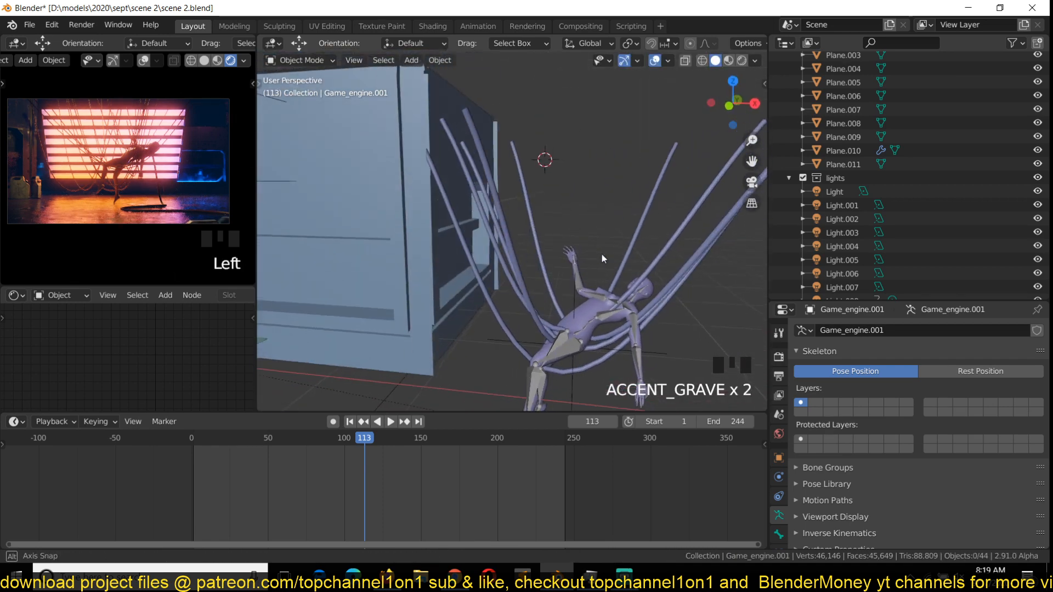
# Step: Select the copied character and delete it together with the rope bundle and empty
pyautogui.click(602, 259)
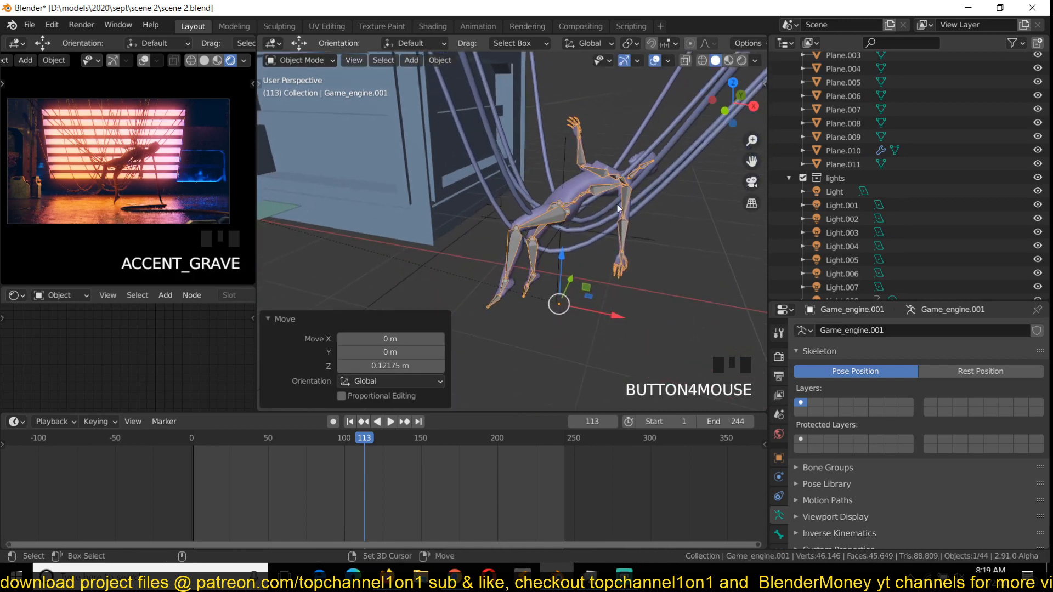
pyautogui.press('ctrl+p')
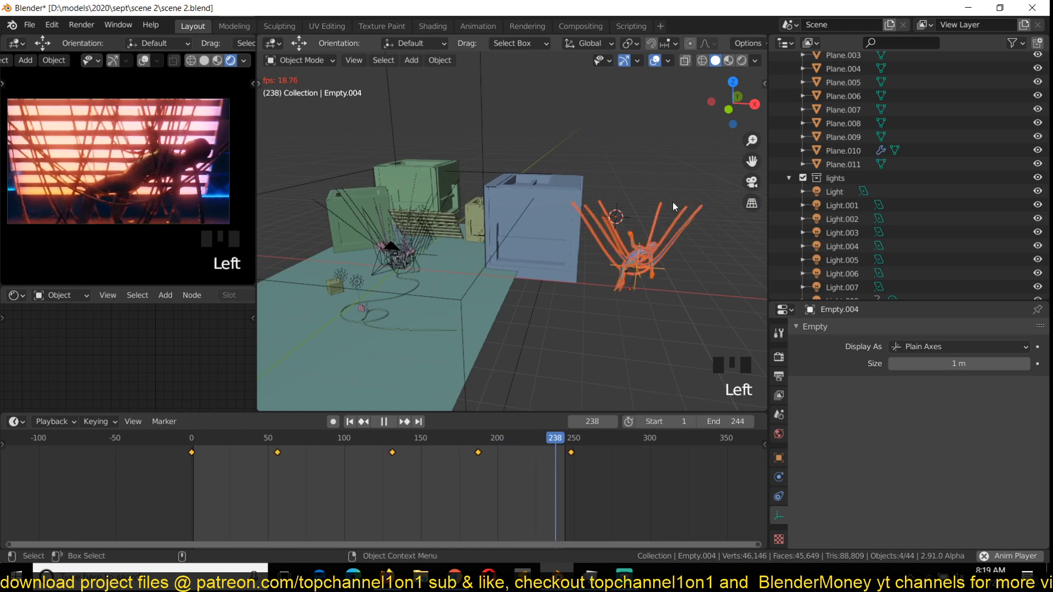
pyautogui.press('x')
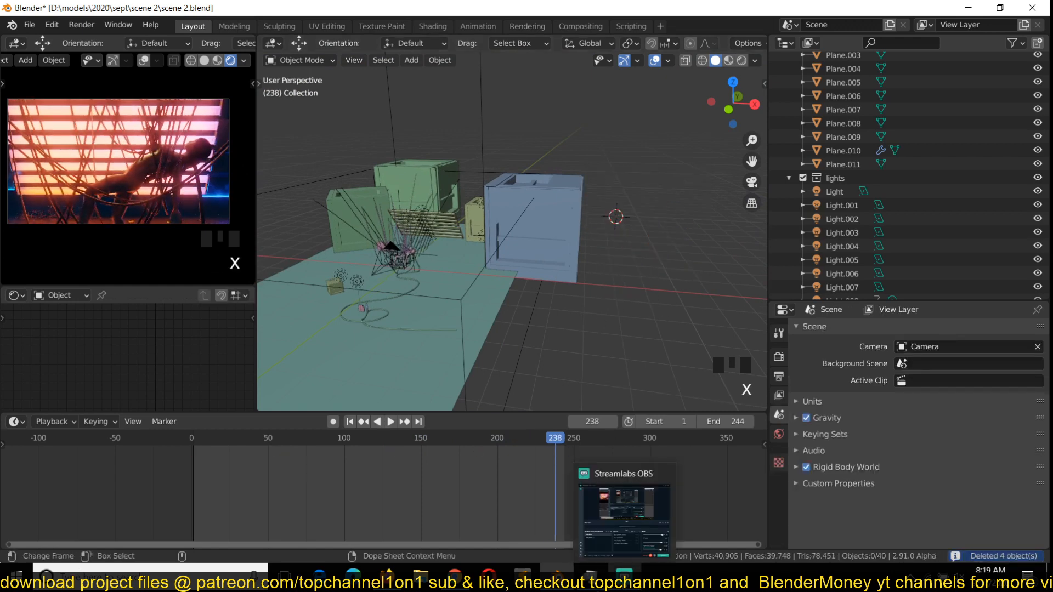